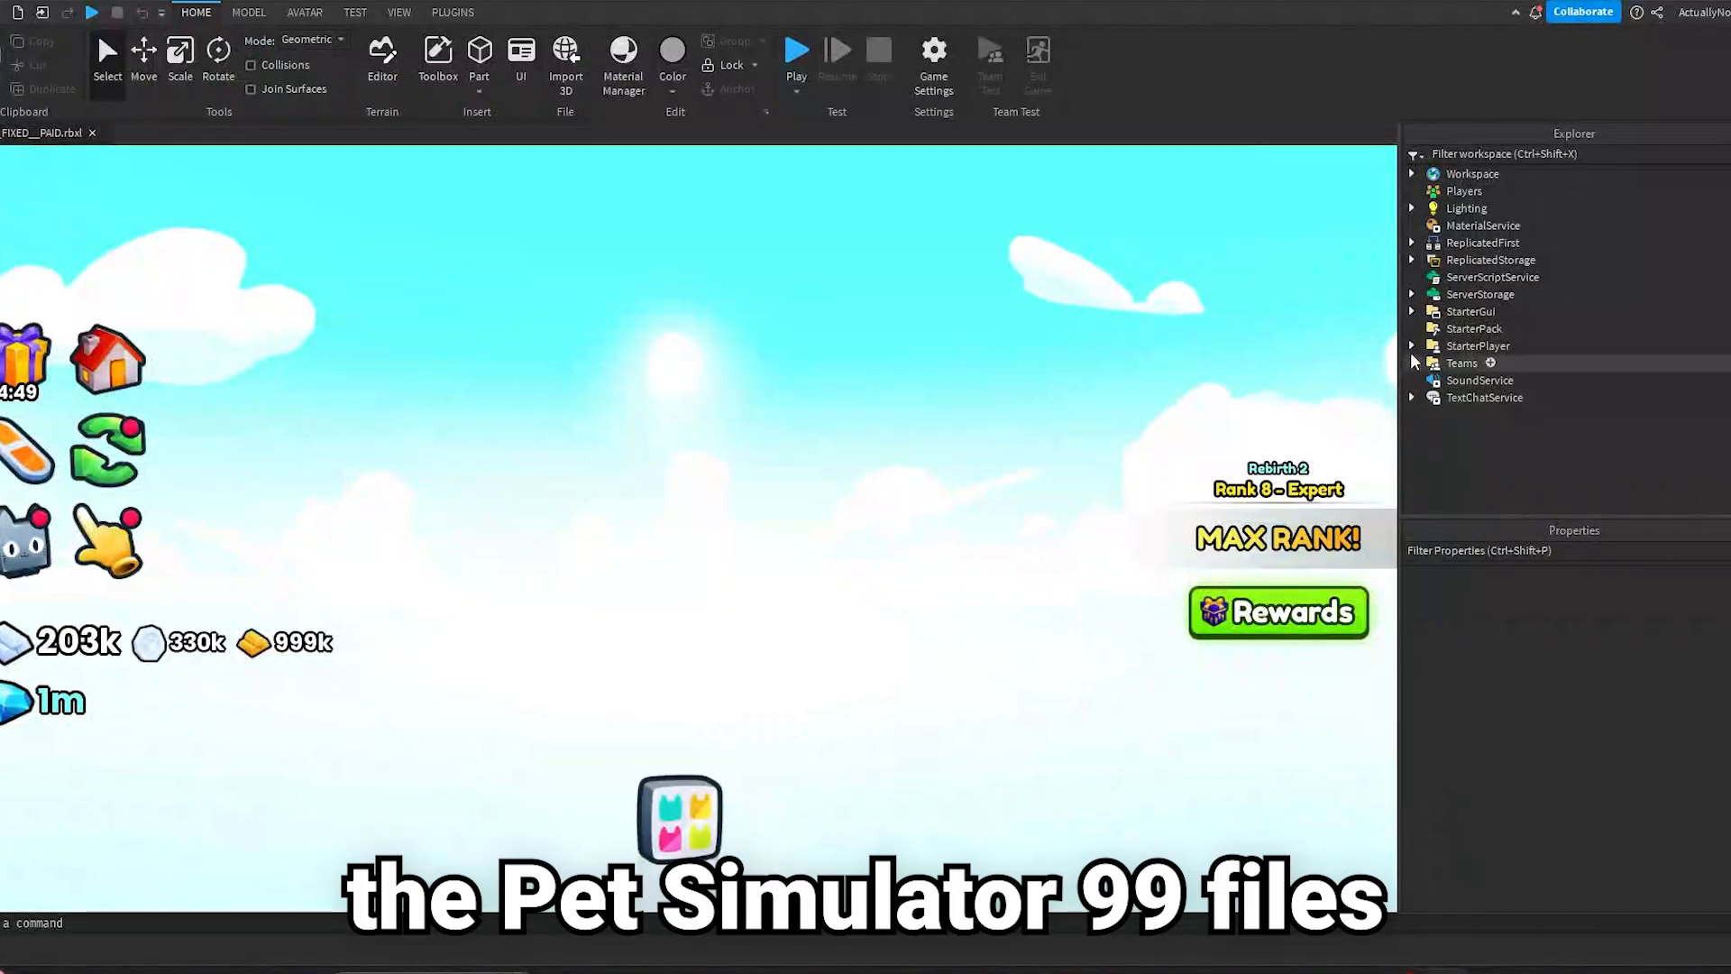
- Expand ReplicatedStorage to show its Assets, Network and library modules
left_click(1414, 260)
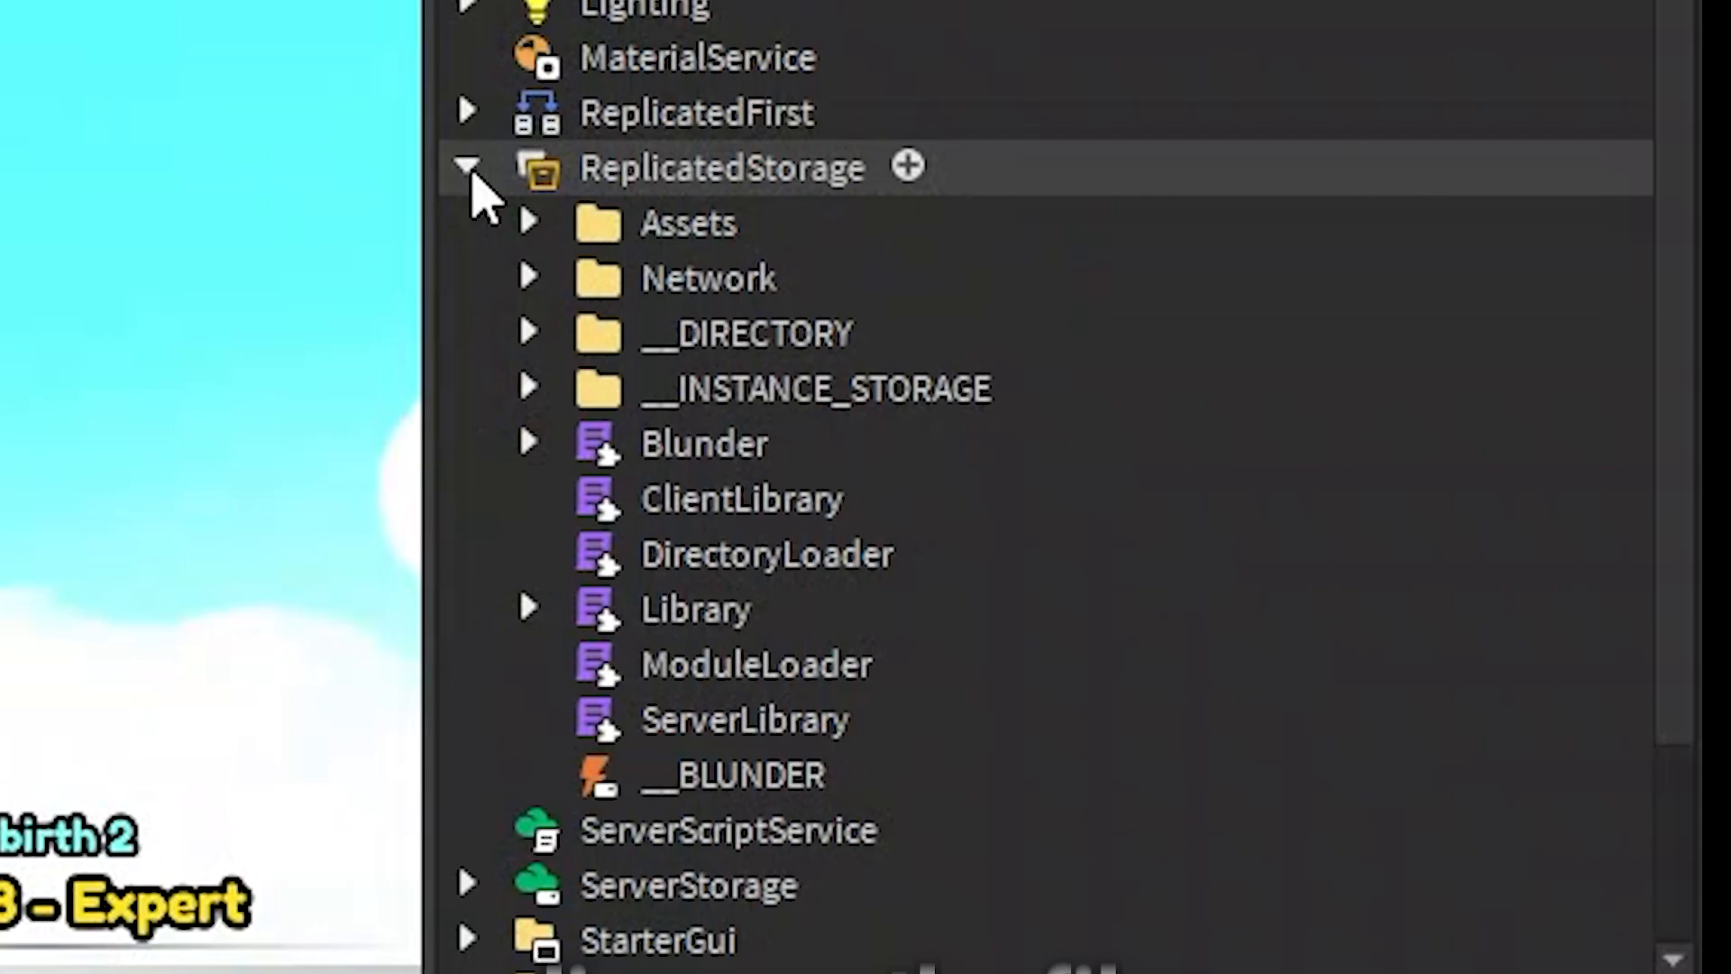
scroll("down", 3)
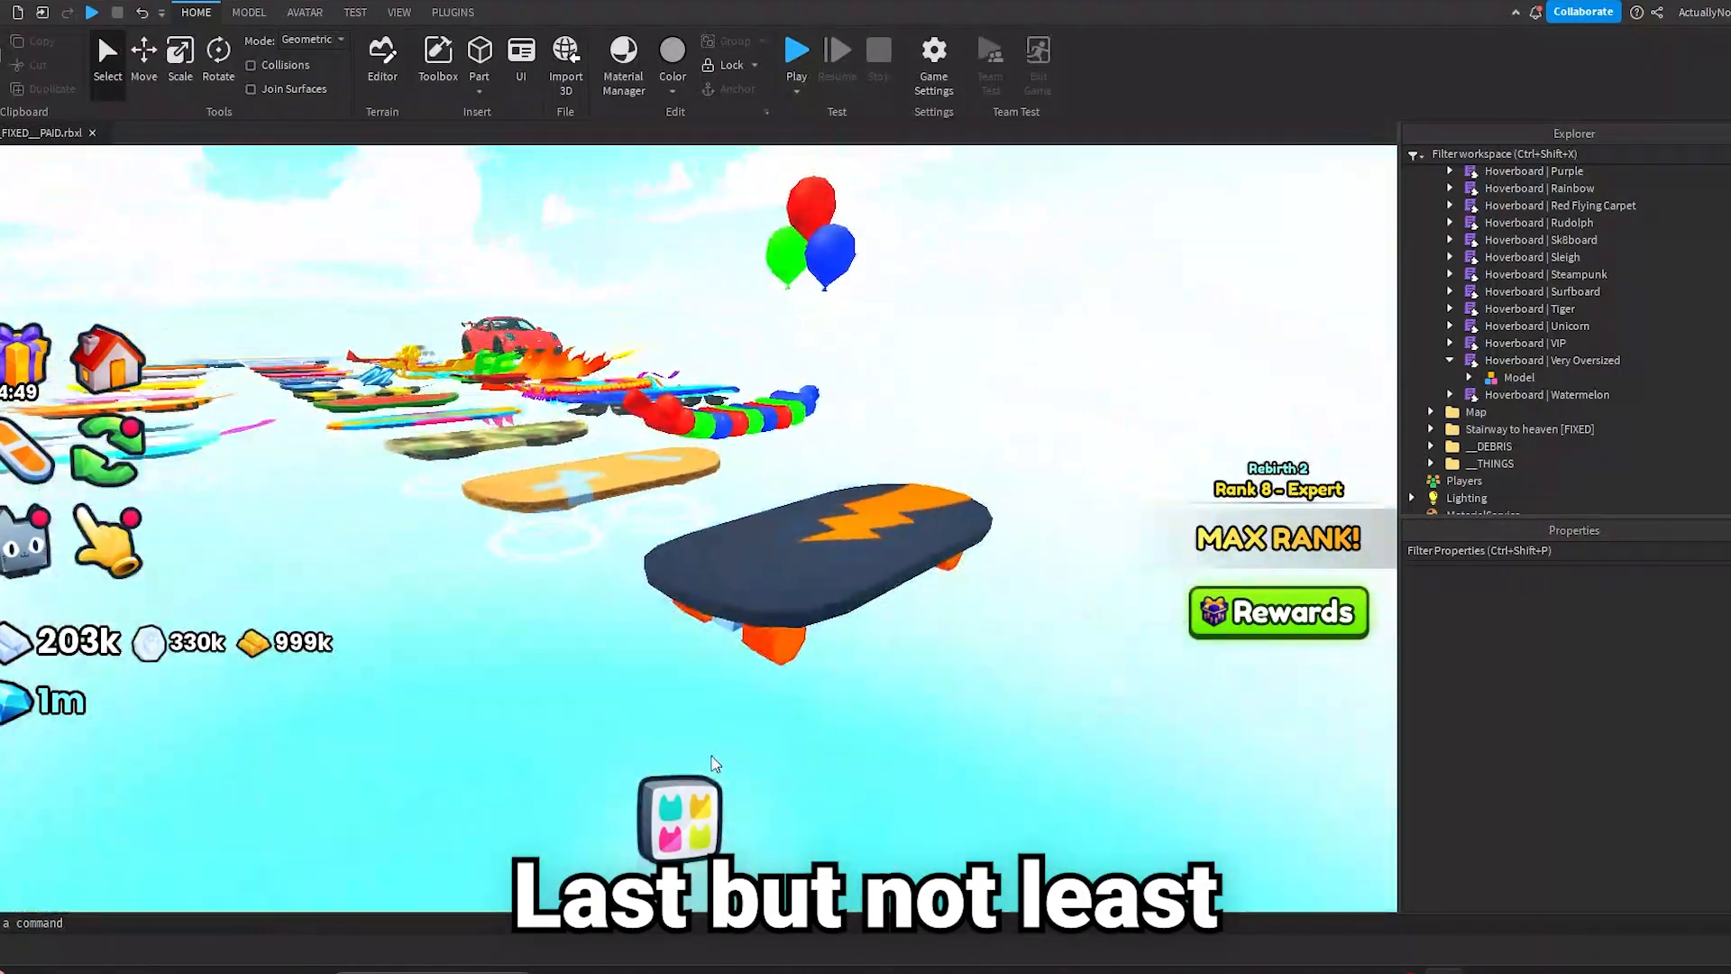
- Expand two hoverboard entries under Workspace > Hoverboards to reveal their models
left_click(1551, 327)
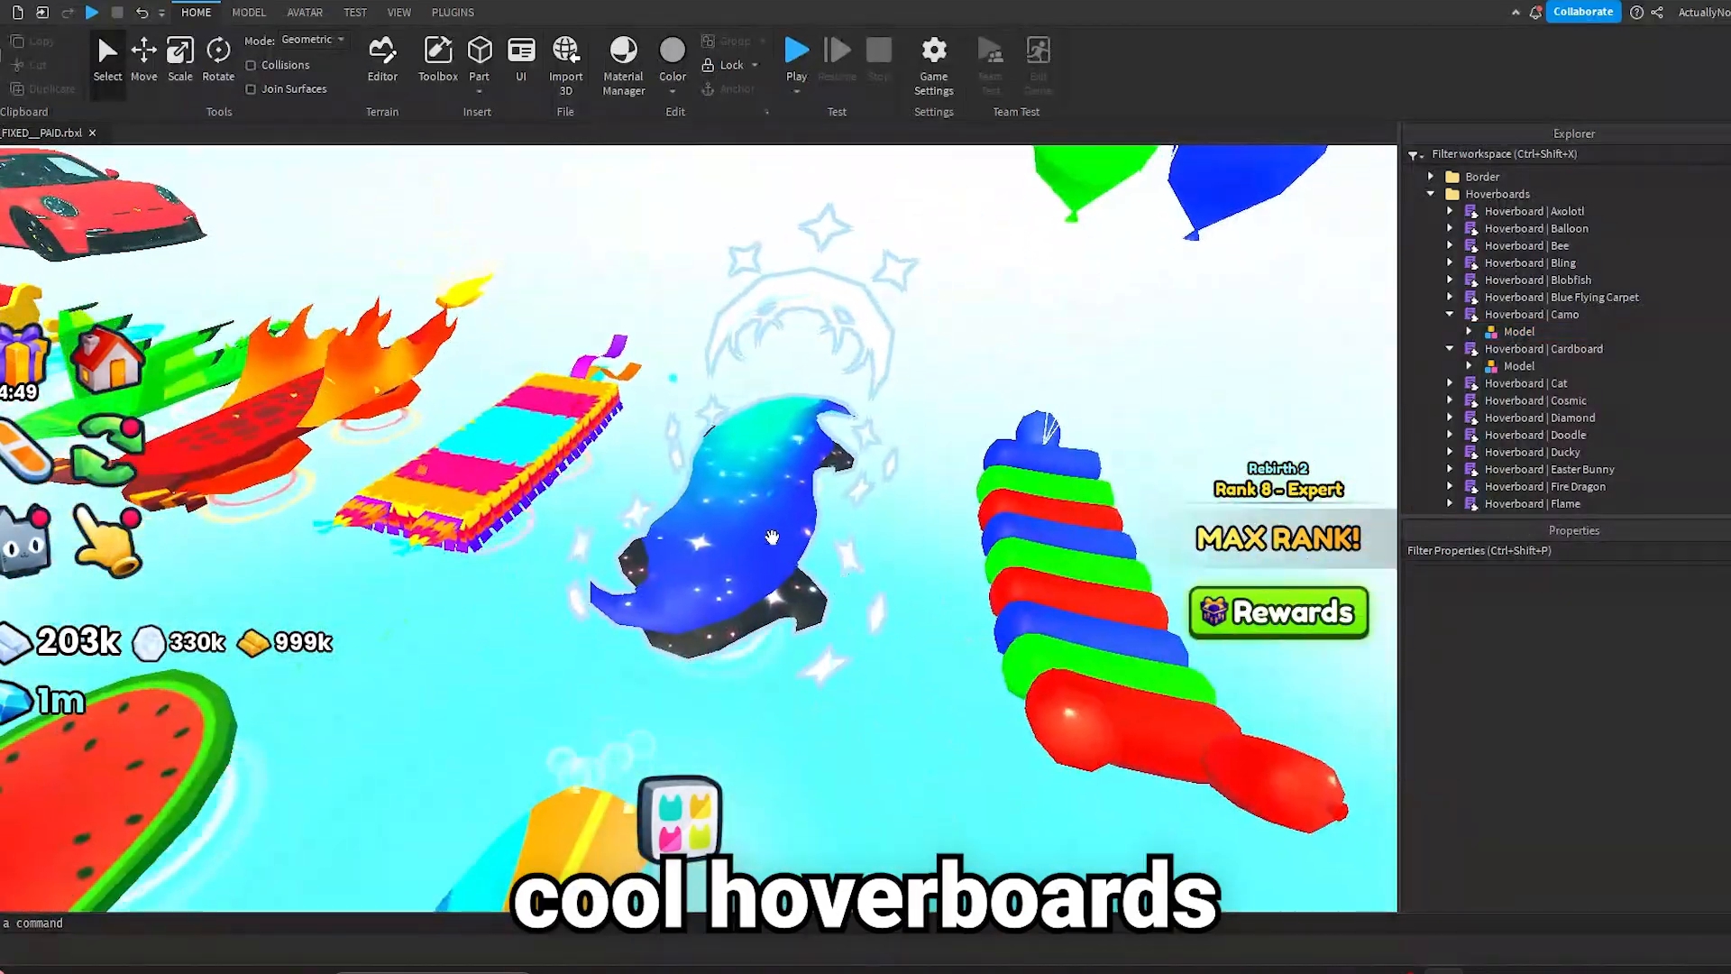
left_click(1520, 416)
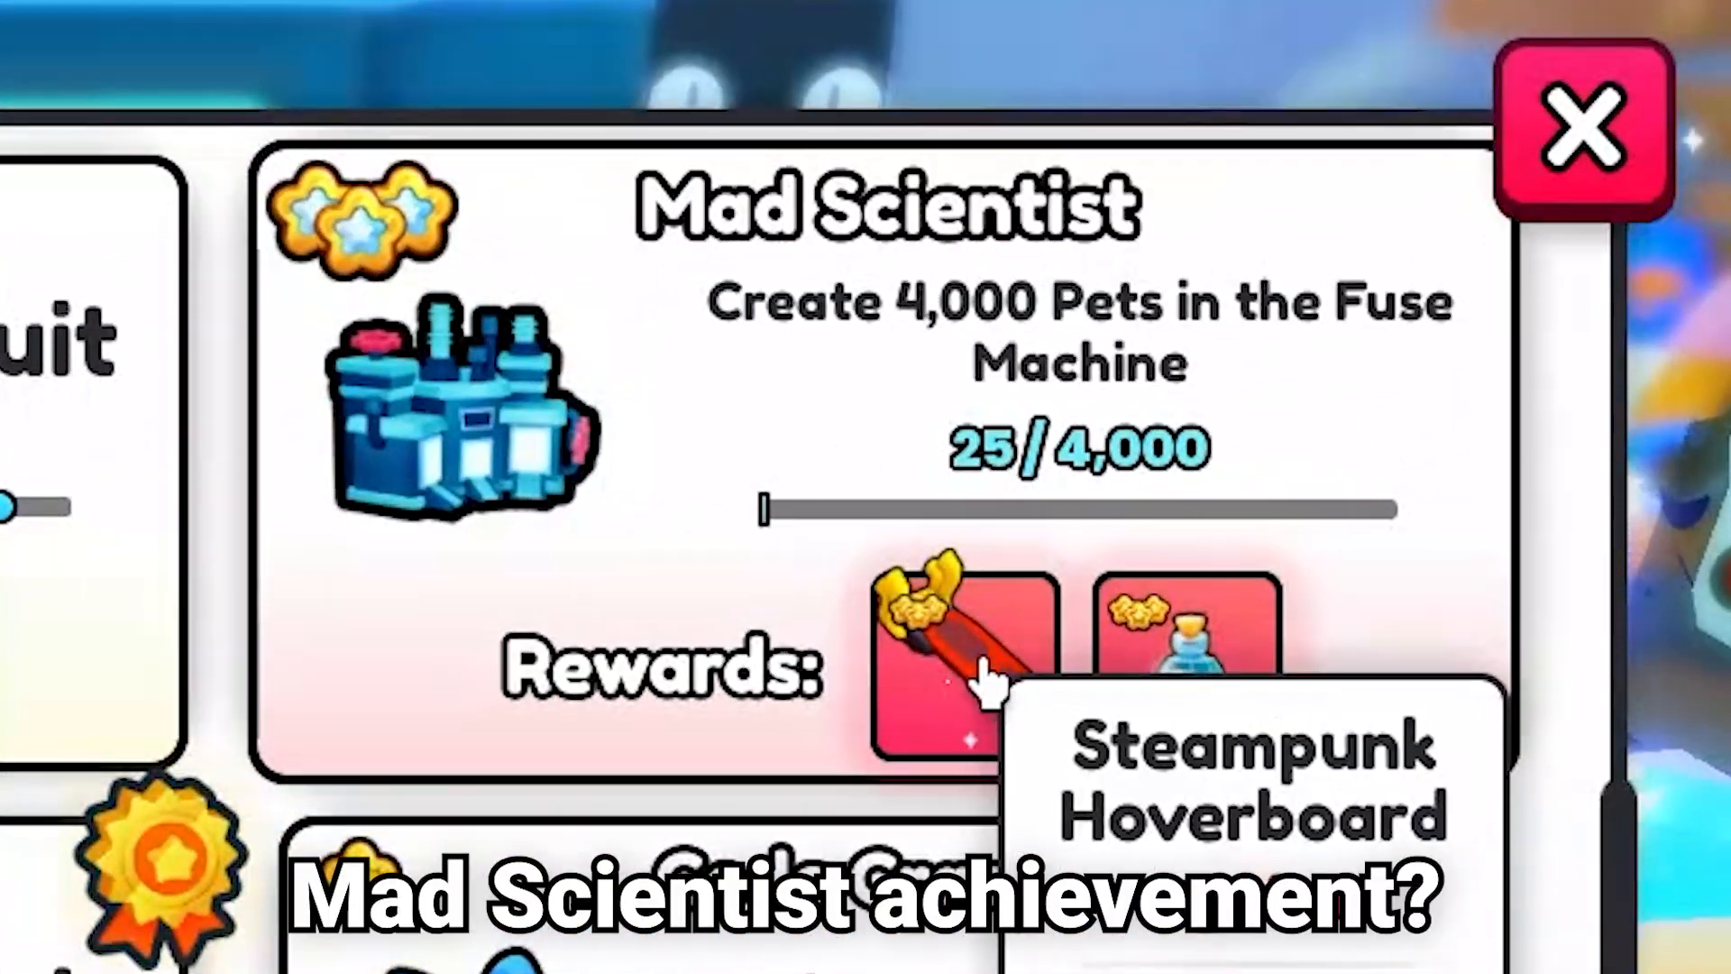
- Check the Mad Scientist reward is the Steampunk Hoverboard, then download the NetLimiter installer
left_click(1581, 125)
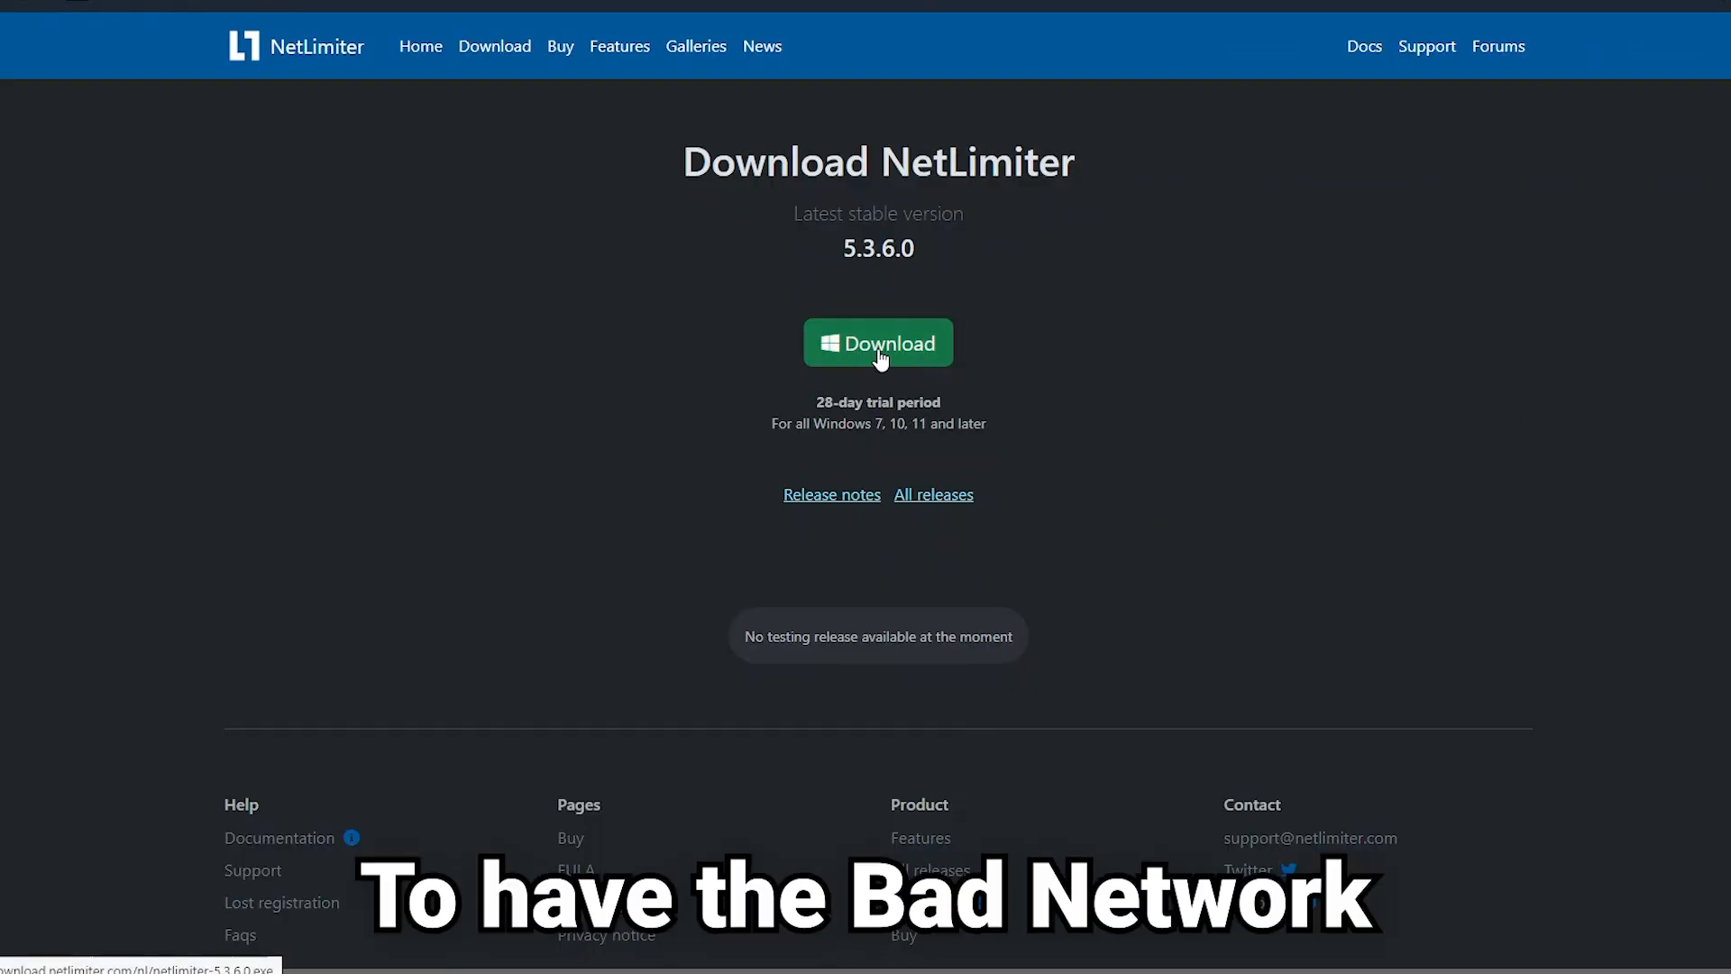
left_click(878, 342)
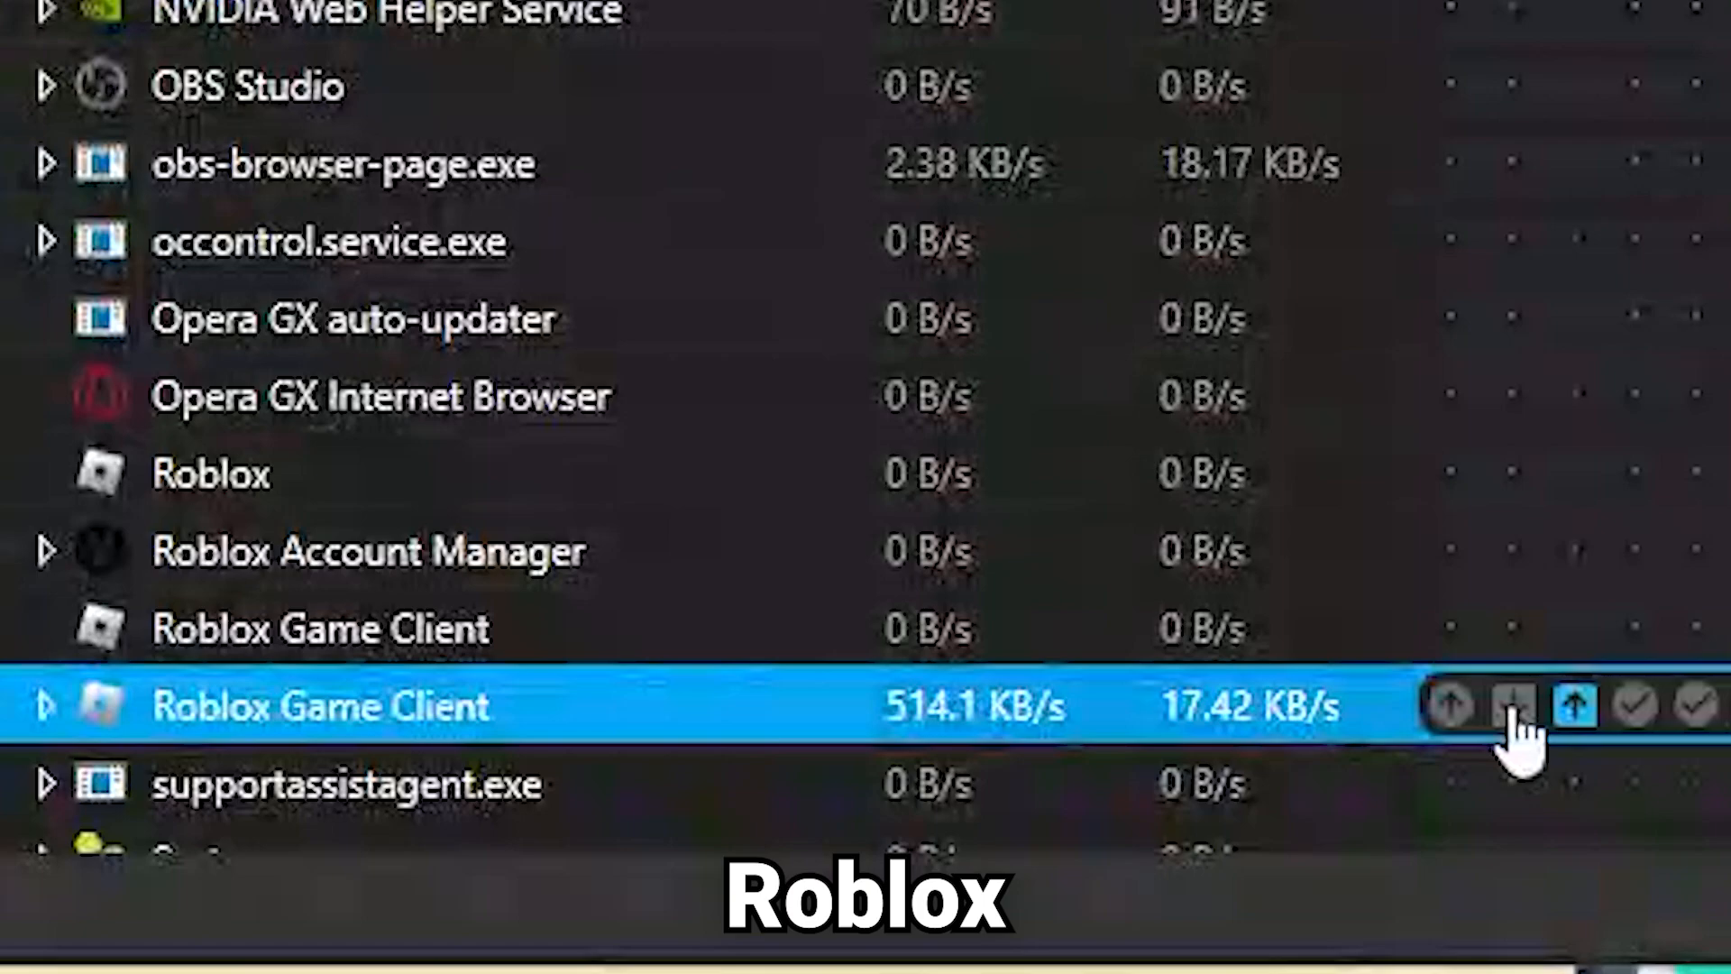
- Limit the Roblox Game Client's traffic to 3 KB/s
left_click(1573, 705)
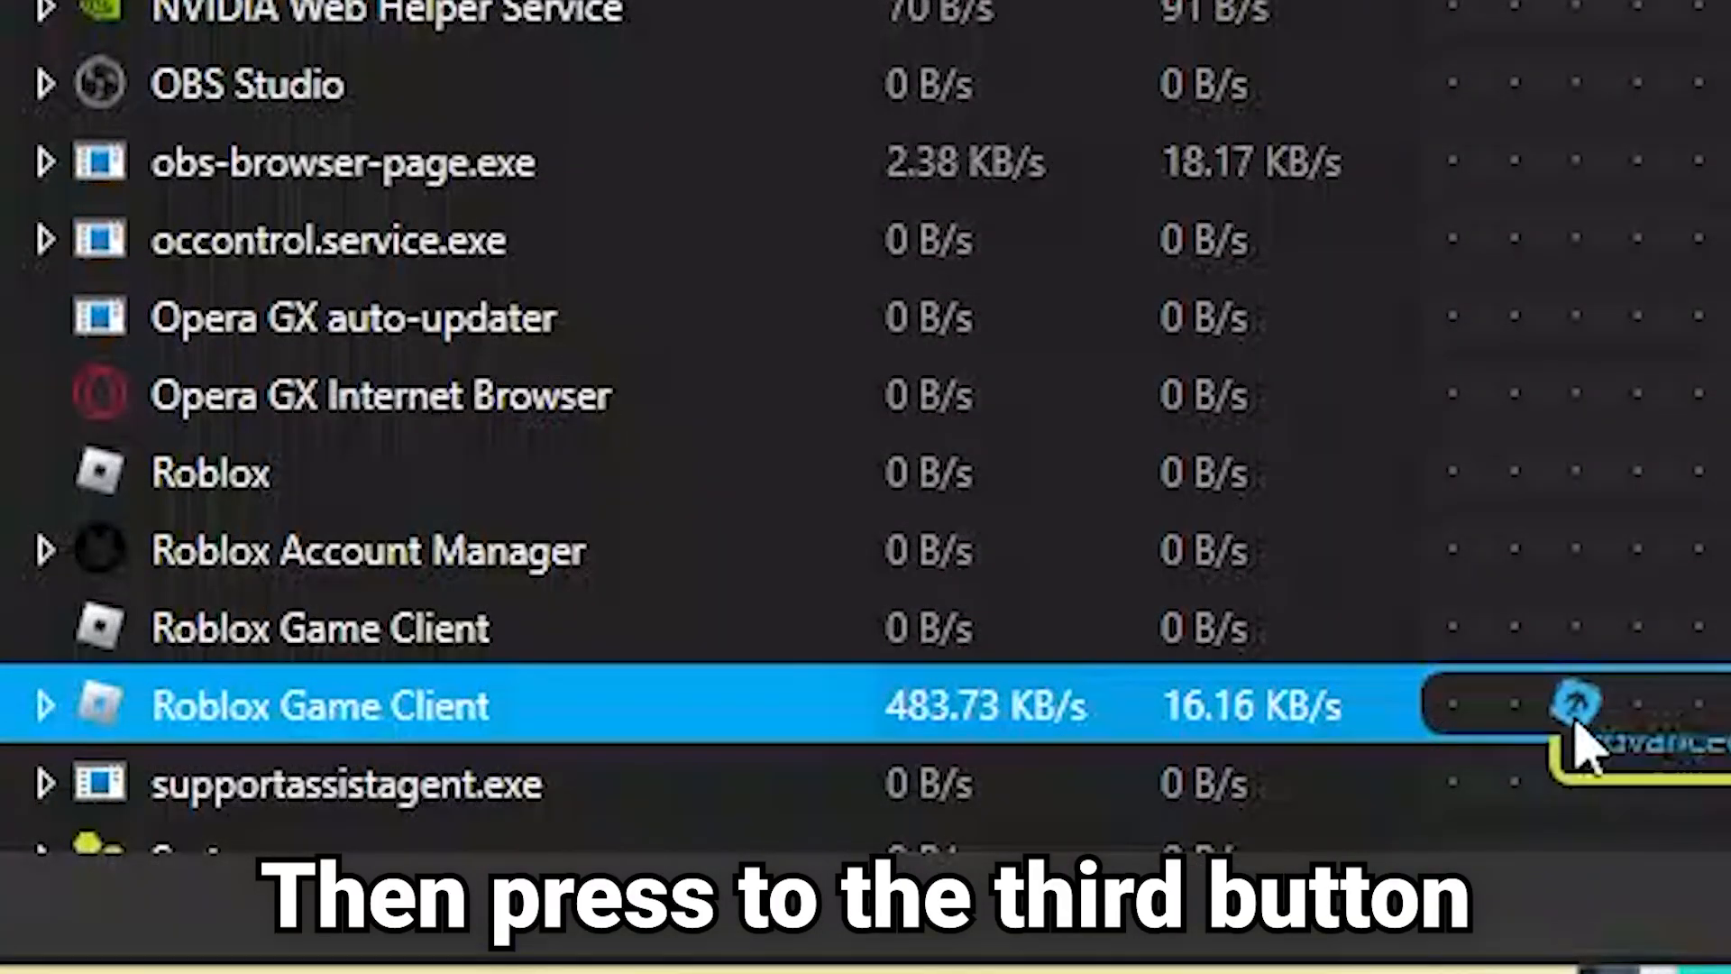
left_click(1582, 707)
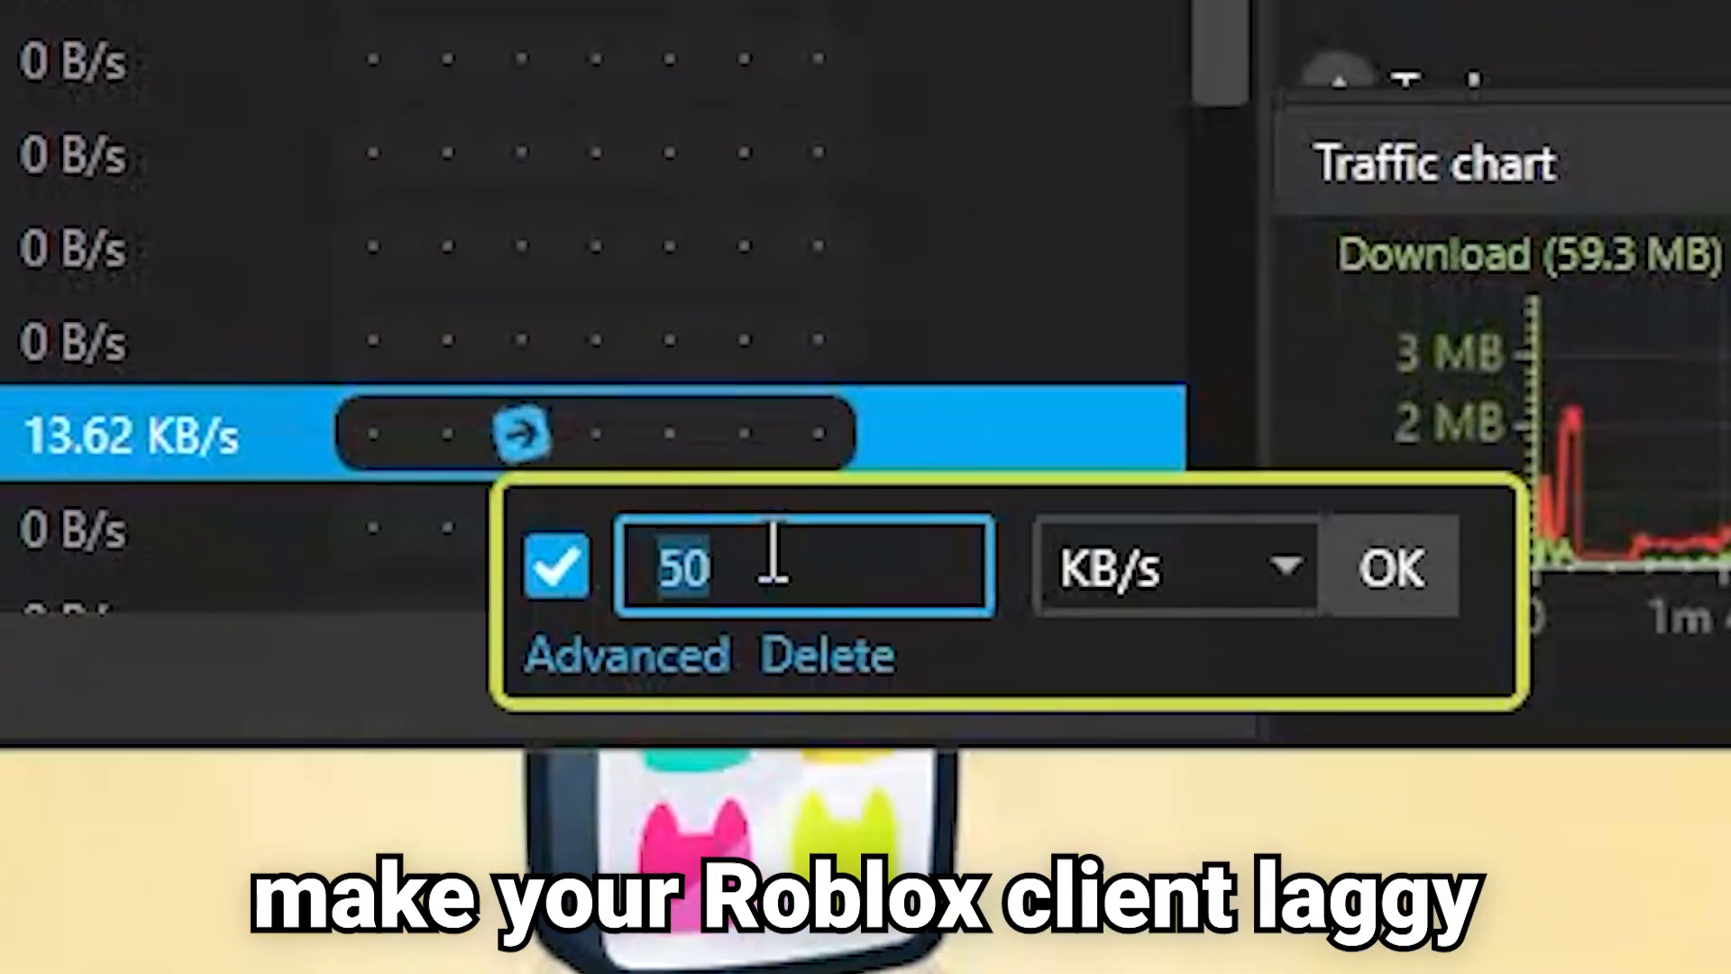
type("3")
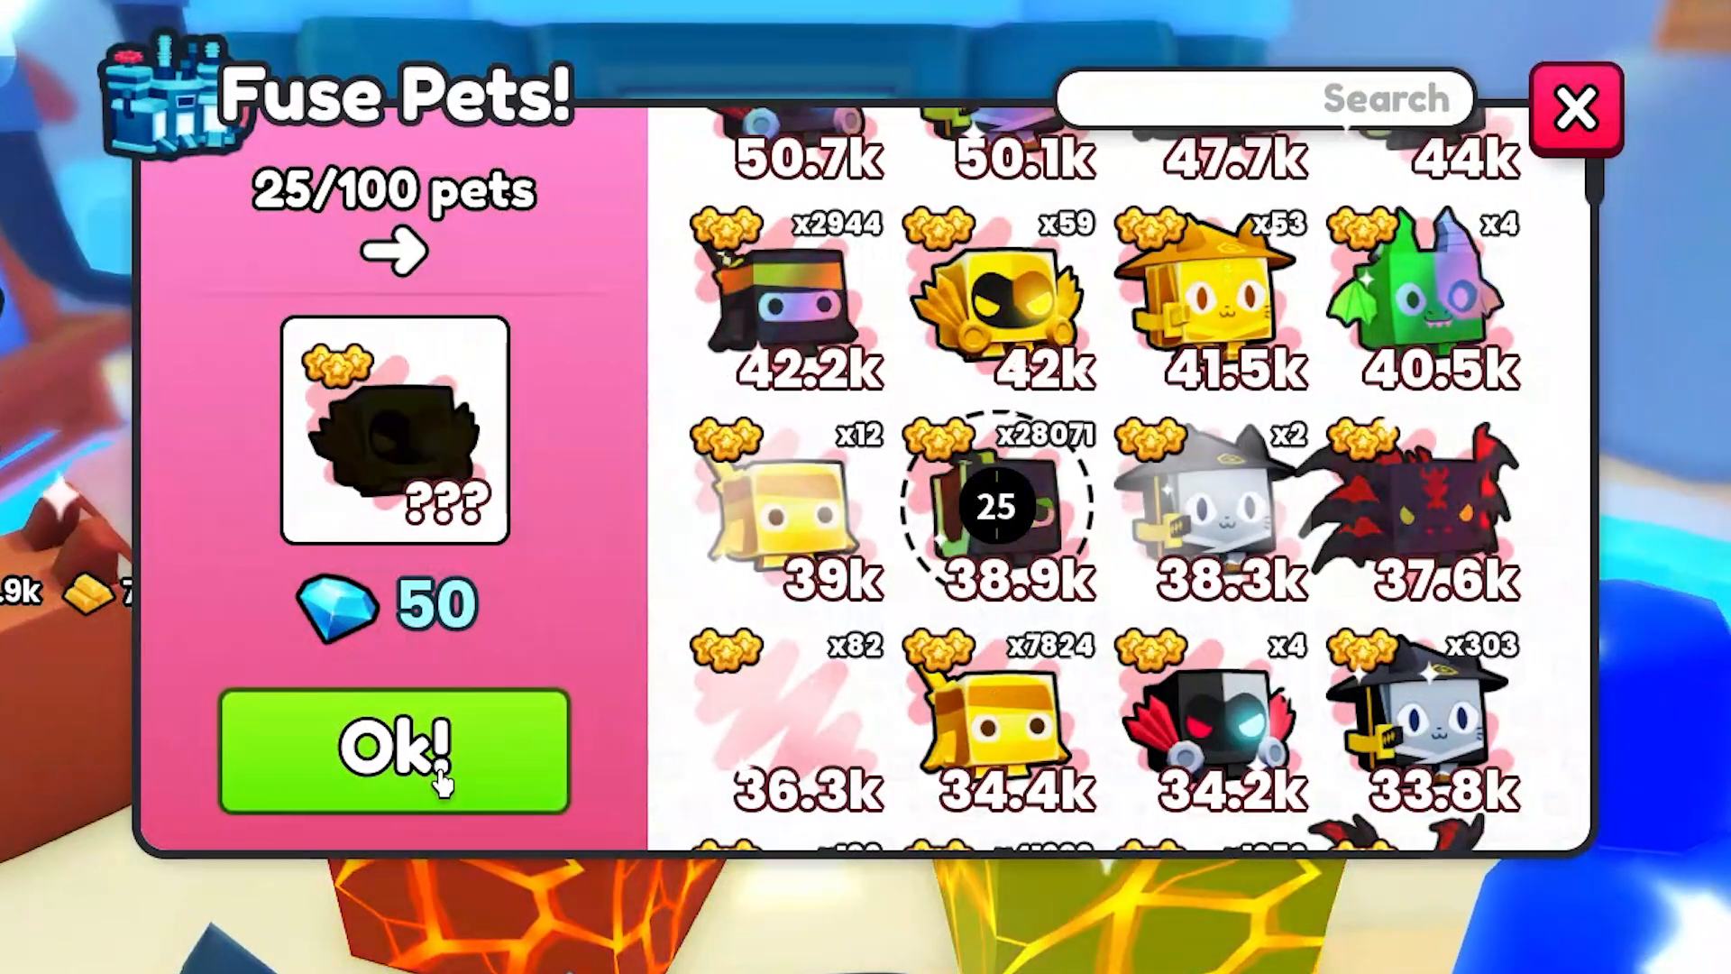
- Confirm fusing the 25 pets, dismiss the Success popup and return to the game world
left_click(395, 751)
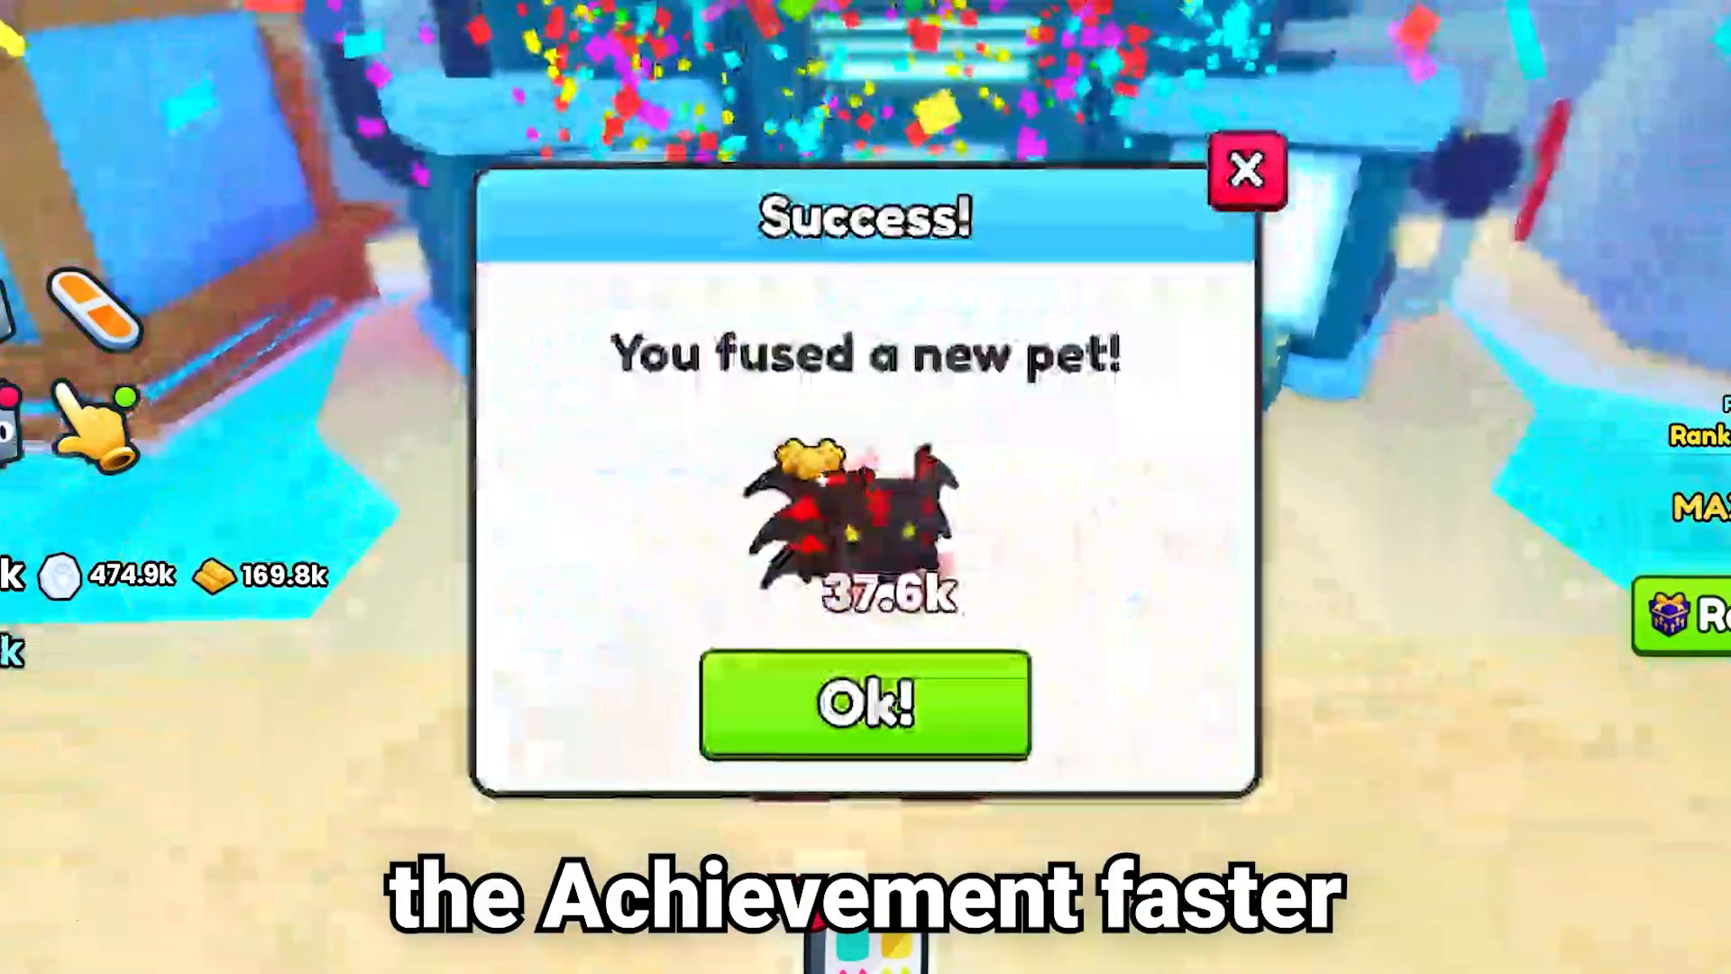
left_click(864, 703)
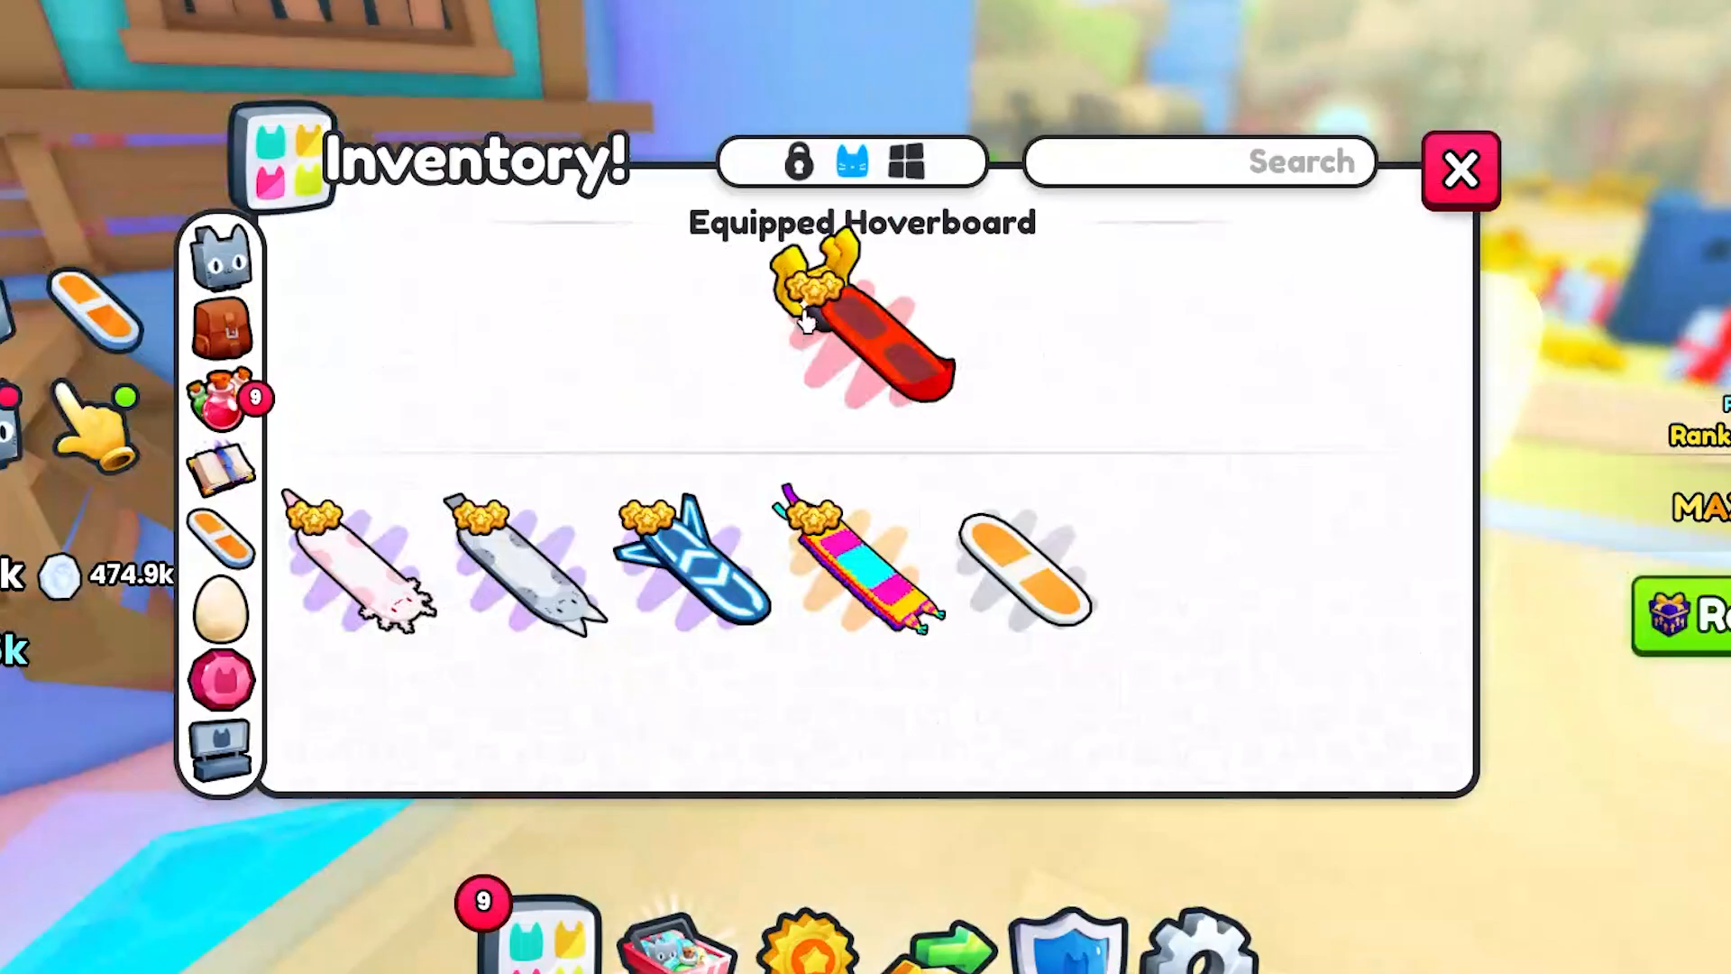
left_click(1459, 170)
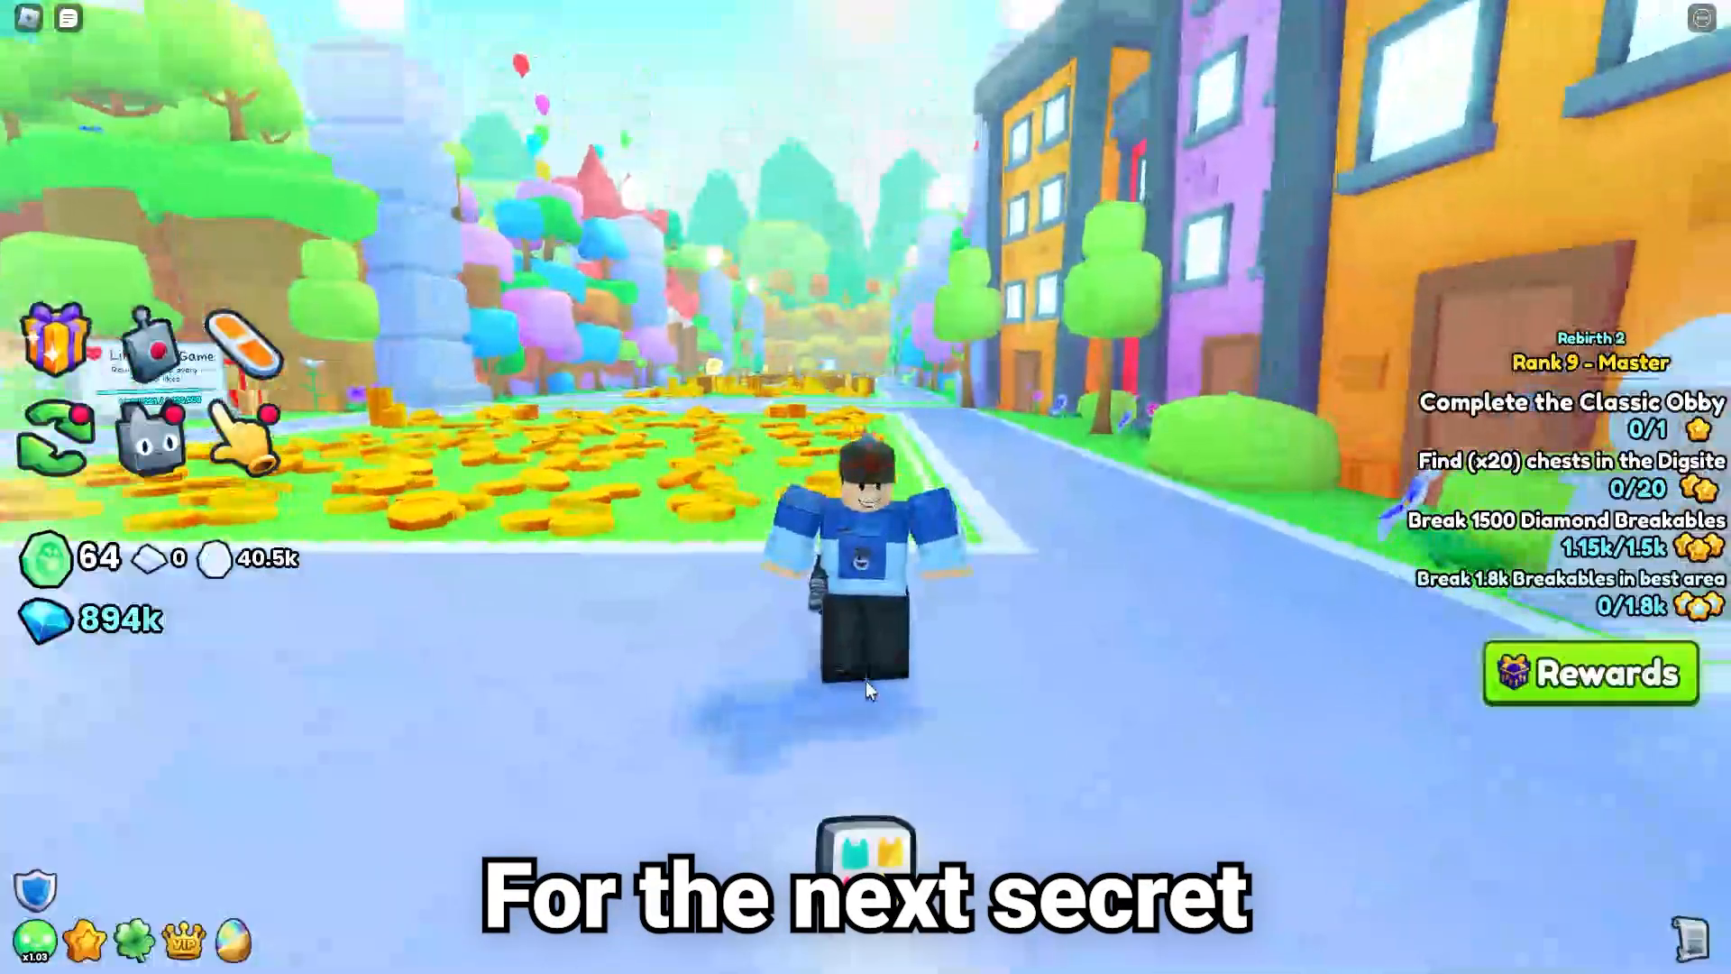